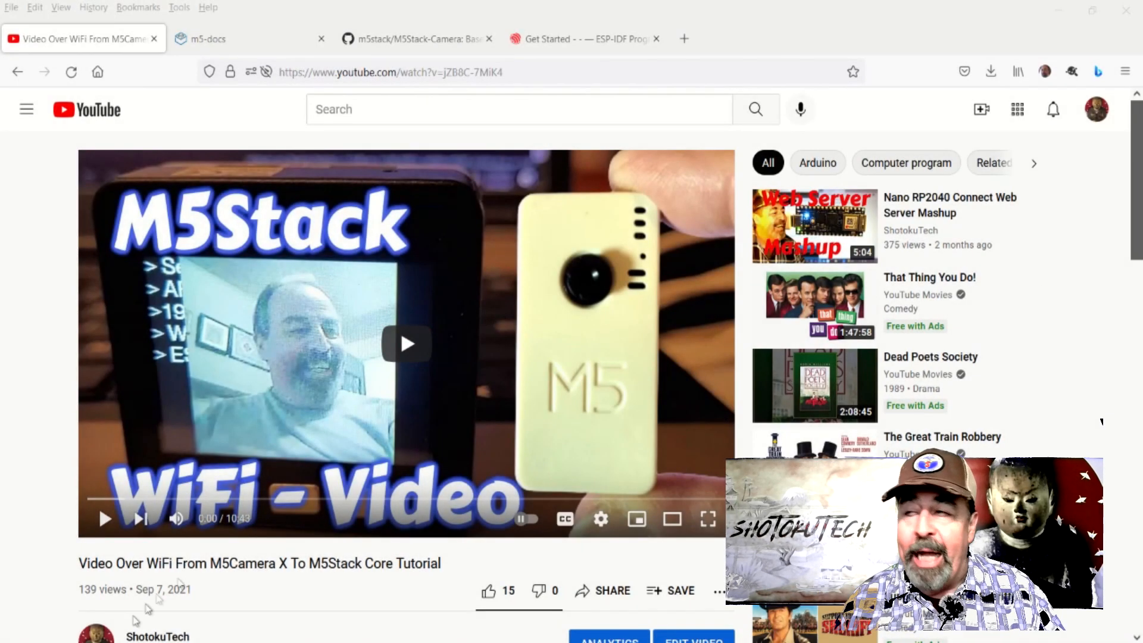
Reveal the tutorial's description and highlight its 139 views count
{"action": "scroll", "scroll_direction": "down", "scroll_amount": 3}
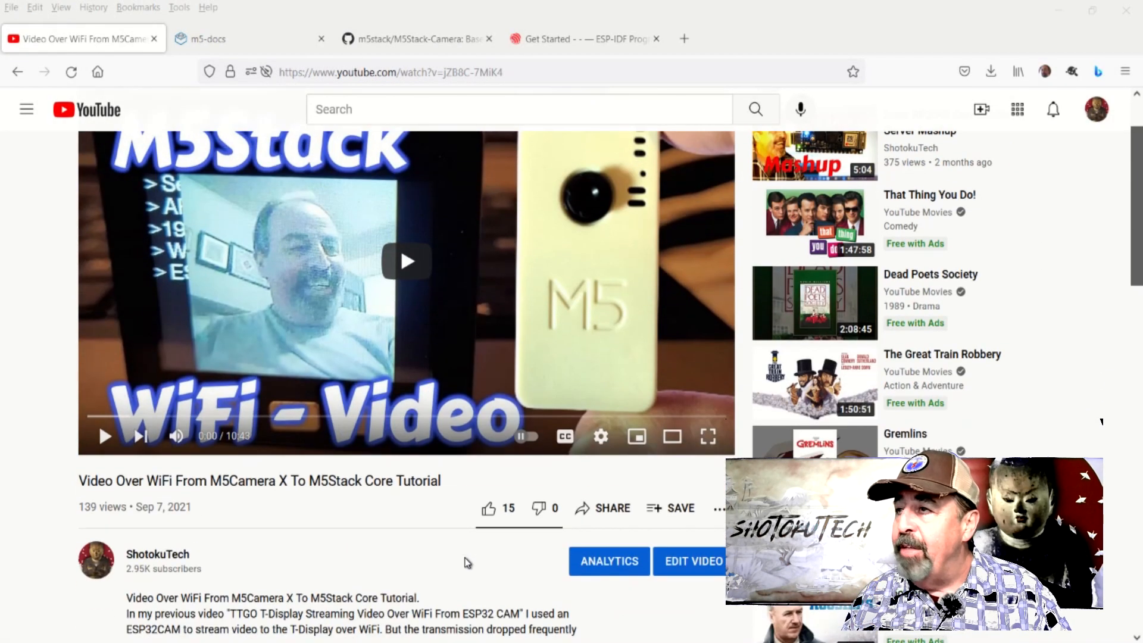
{"action": "double_click", "coordinate": [102, 507]}
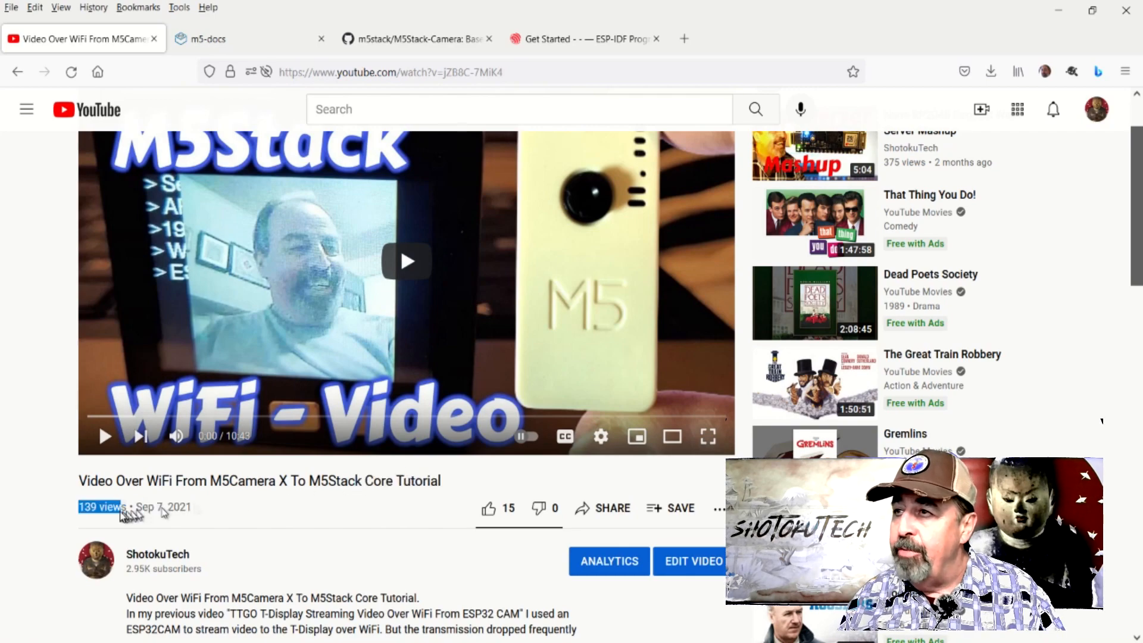